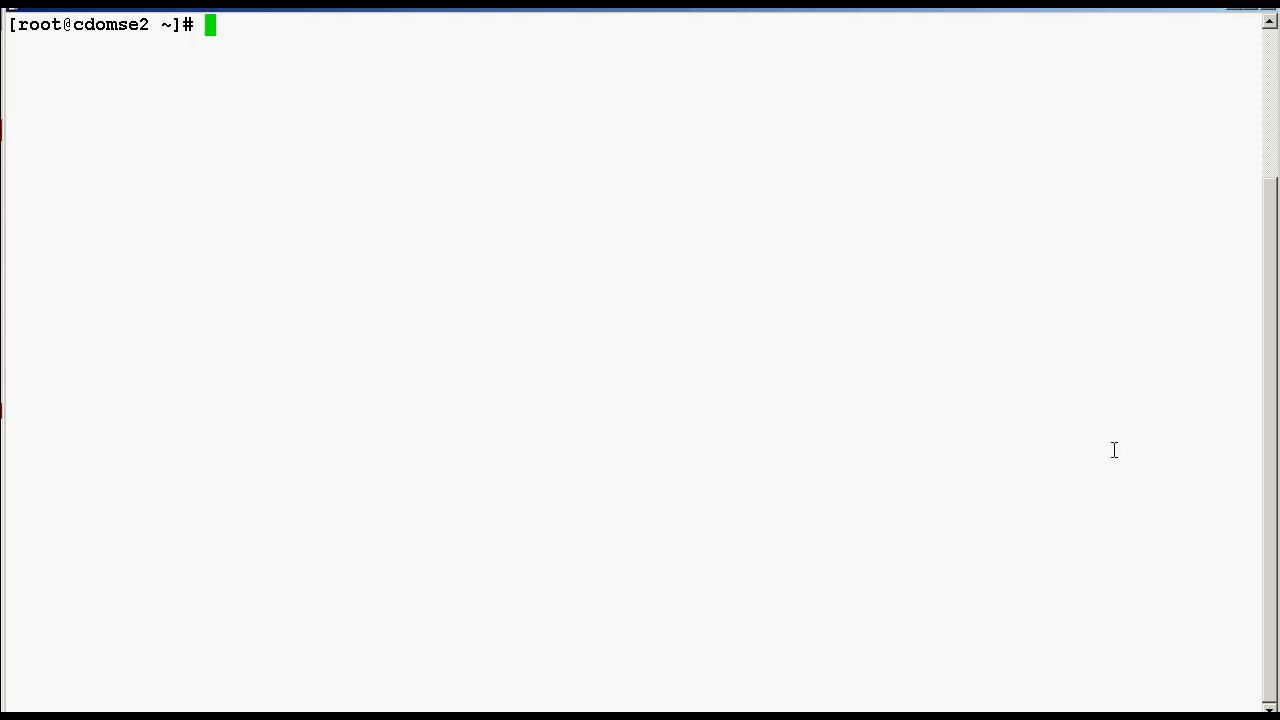
- Change directory to /opt/avaya/vsp/backup/bin with cd
text(cd /opt/avaya/vsp/backup/bin)
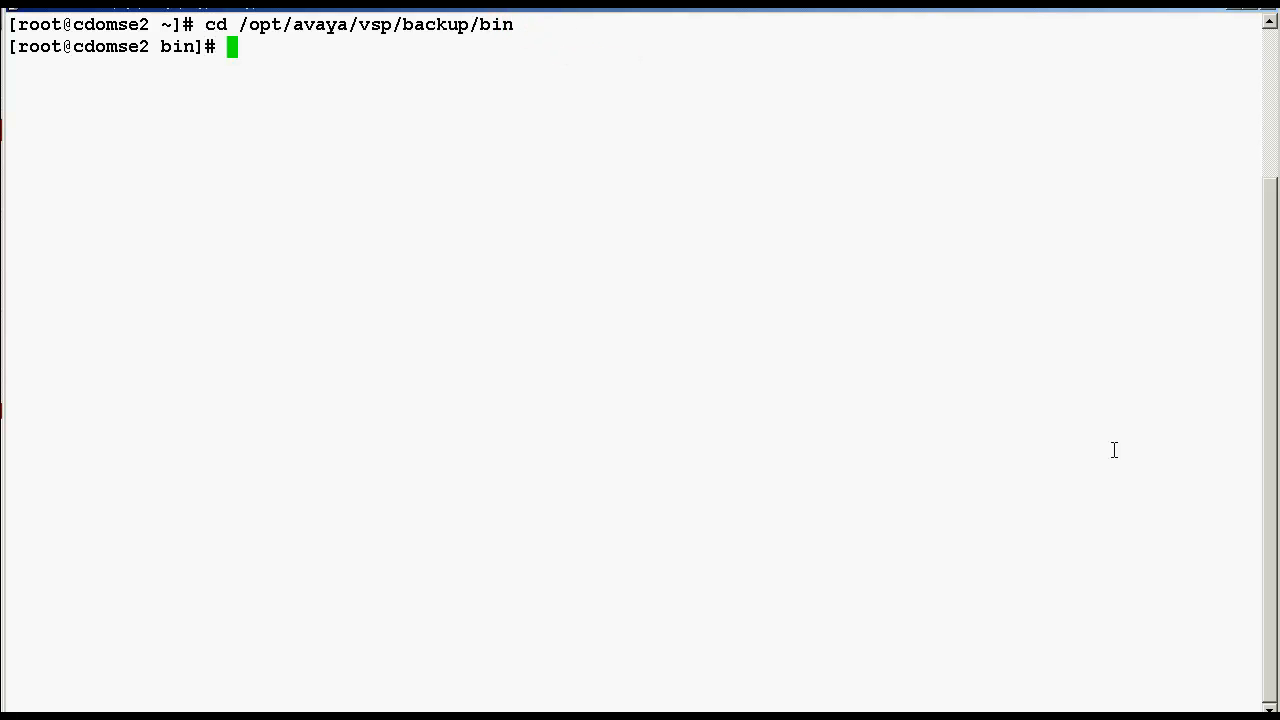
- List the bin folder with ls -ltr, showing restore.sh and backup.sh
text(l)
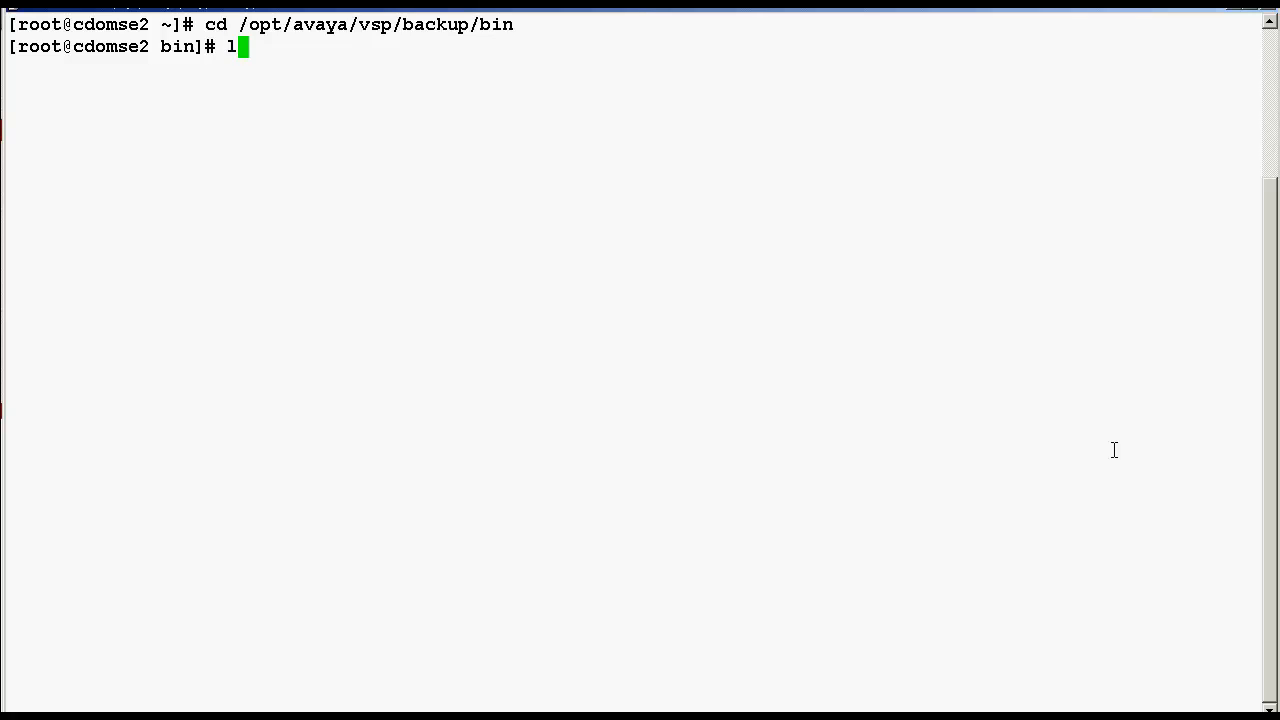
text(s -ltr)
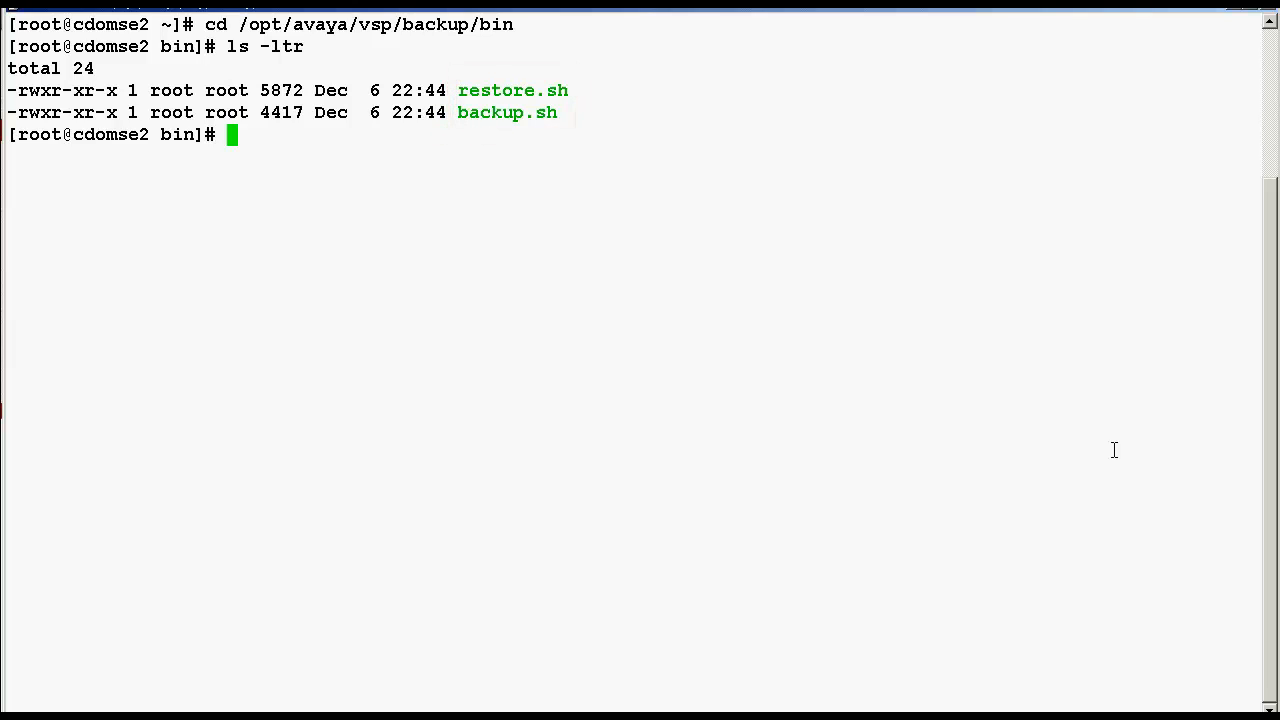
double_click(506, 112)
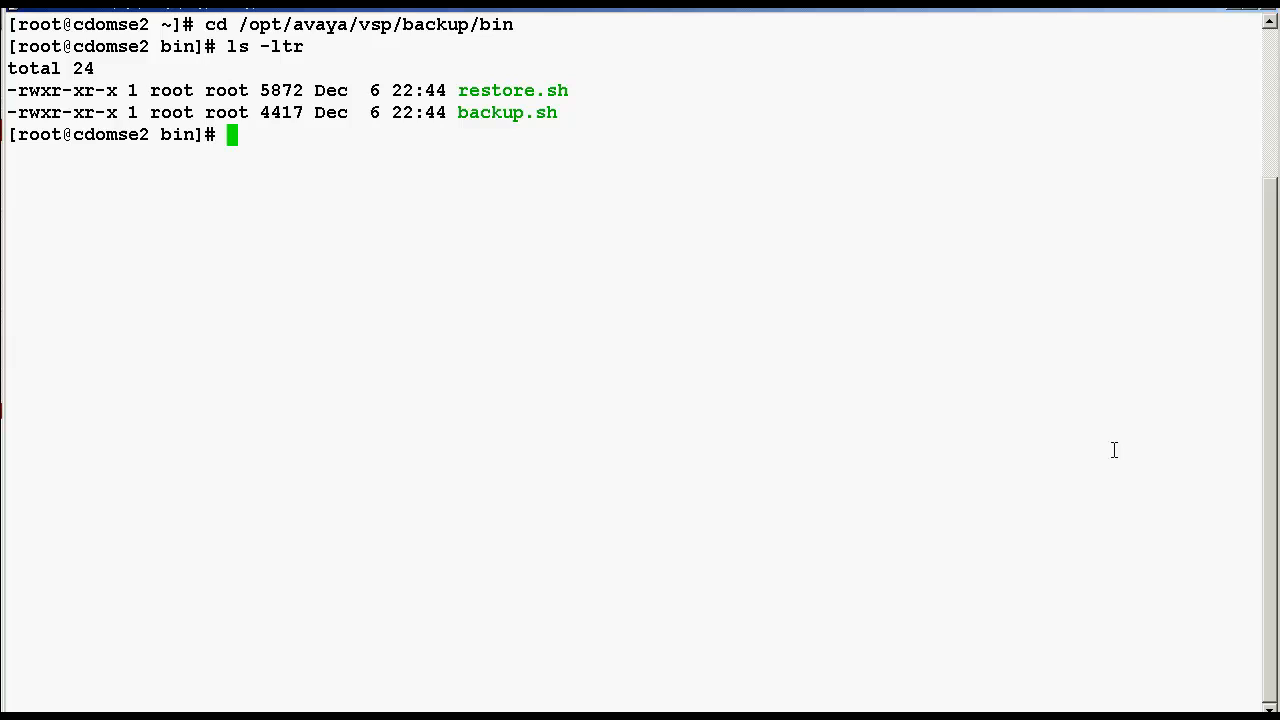
- Run ./backup.sh and wait for the archive backup_cdomse2_2012_02_28_21_08_41.tgz to be saved
text(./backup.sh)
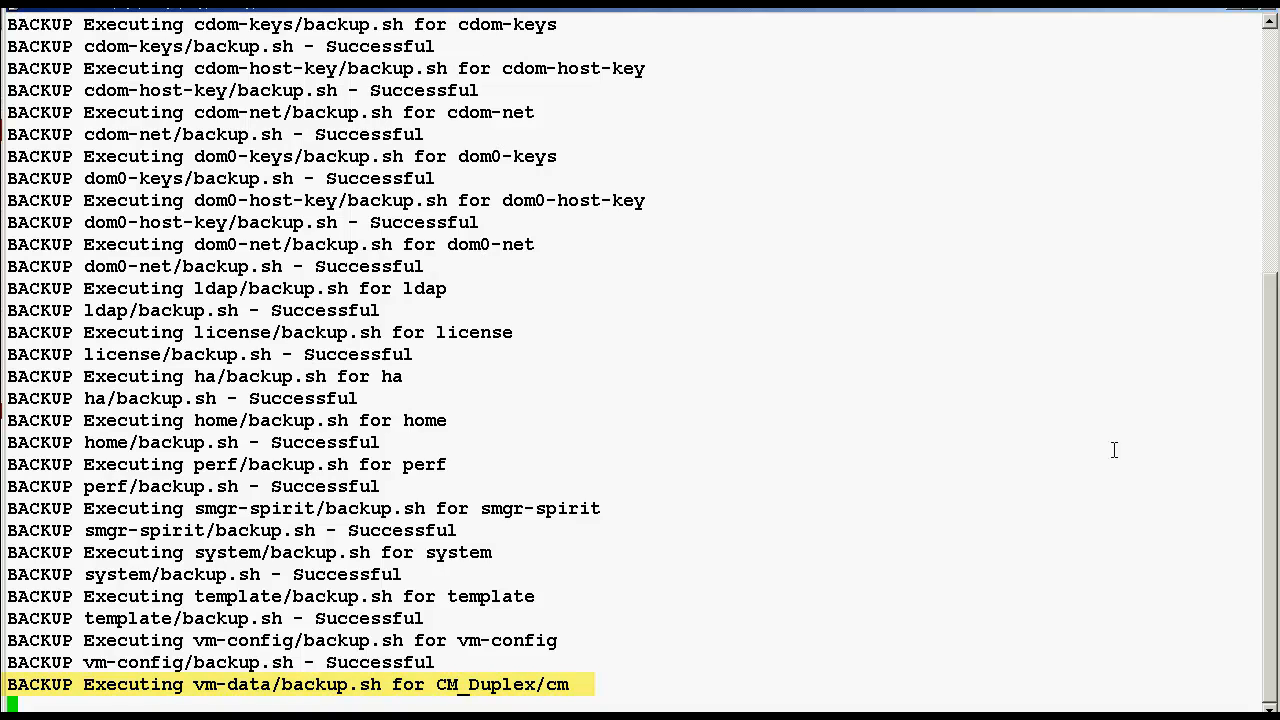
scroll(down, 3)
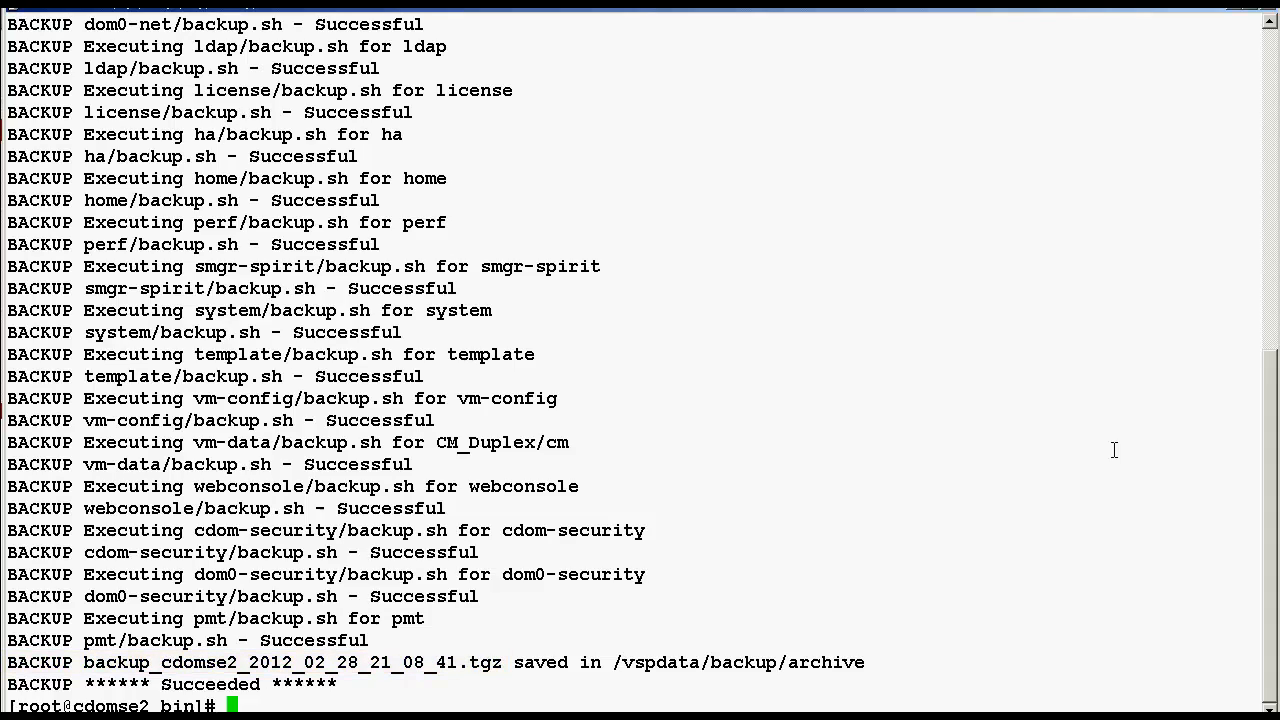
- Move into /vspdata/backup/archive and list its backup files with ls
double_click(738, 662)
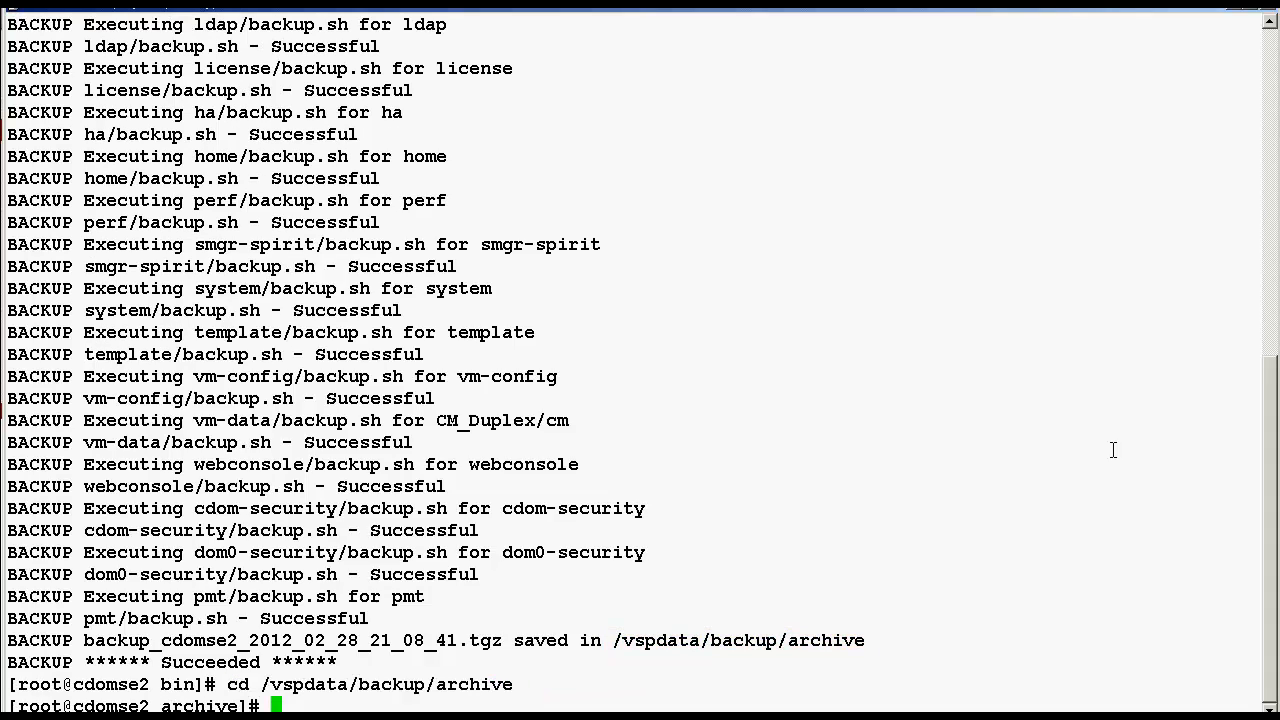
text(ls)
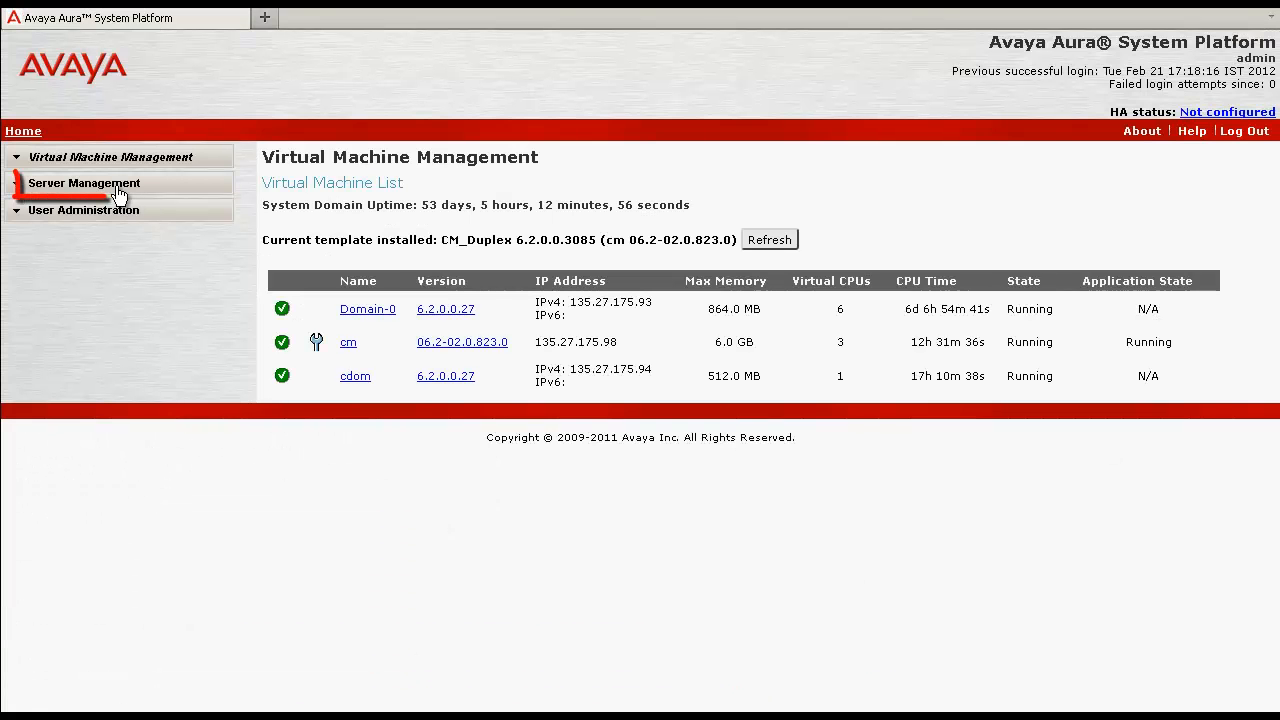
- Expand Server Management and Backup / Restore, then go to the Backup page
click(84, 183)
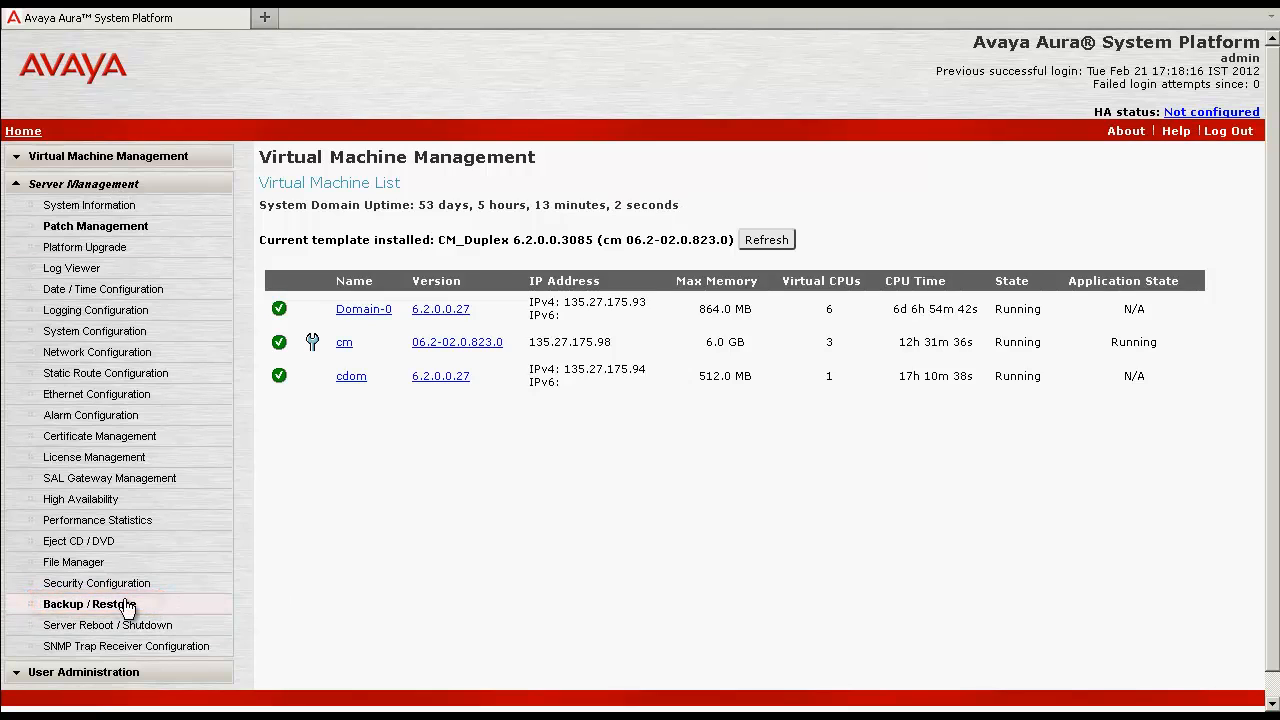
click(88, 604)
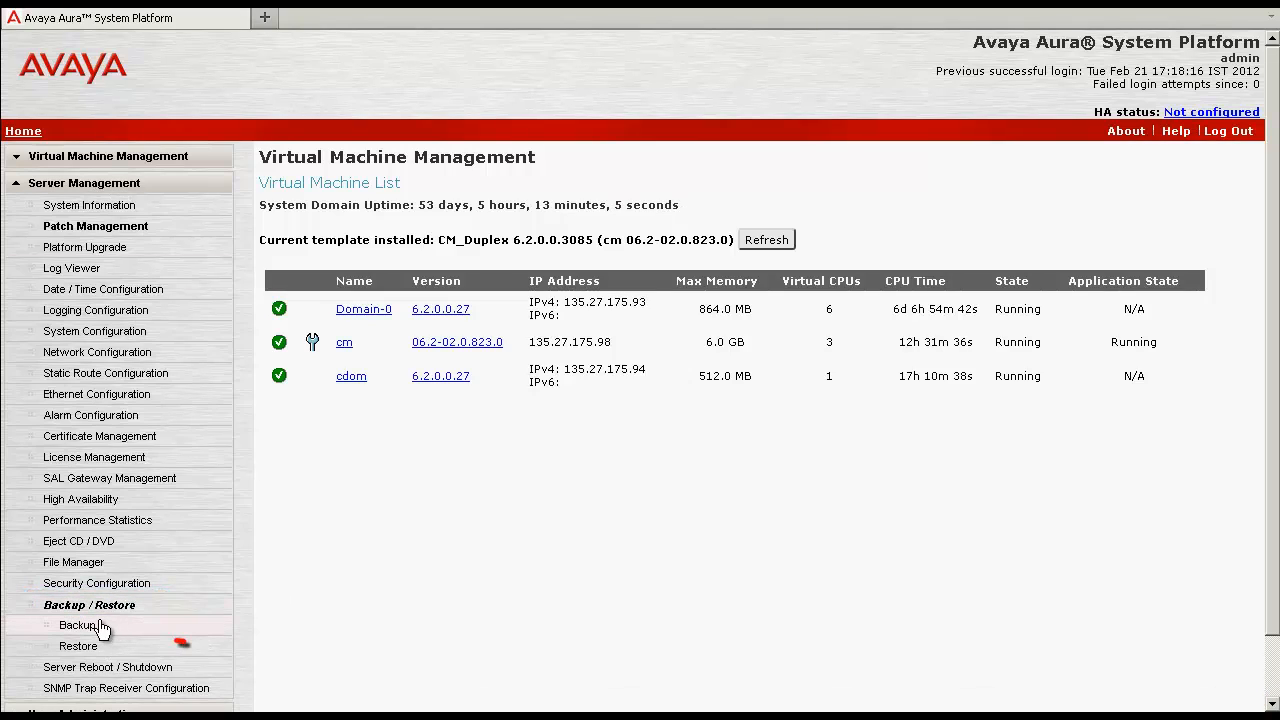
click(75, 646)
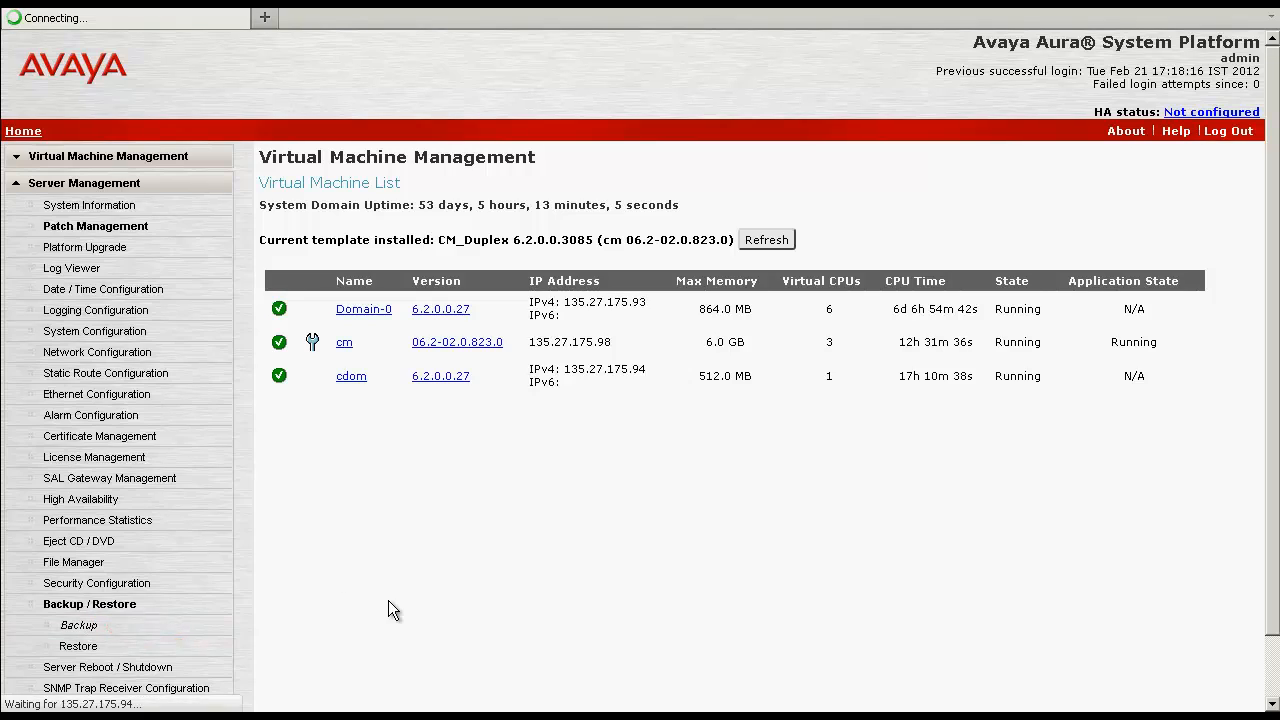
- Open Archive Manager to confirm the 16MB backup_cdomse2_2012_02_28_21_08_41.tgz archive
click(76, 624)
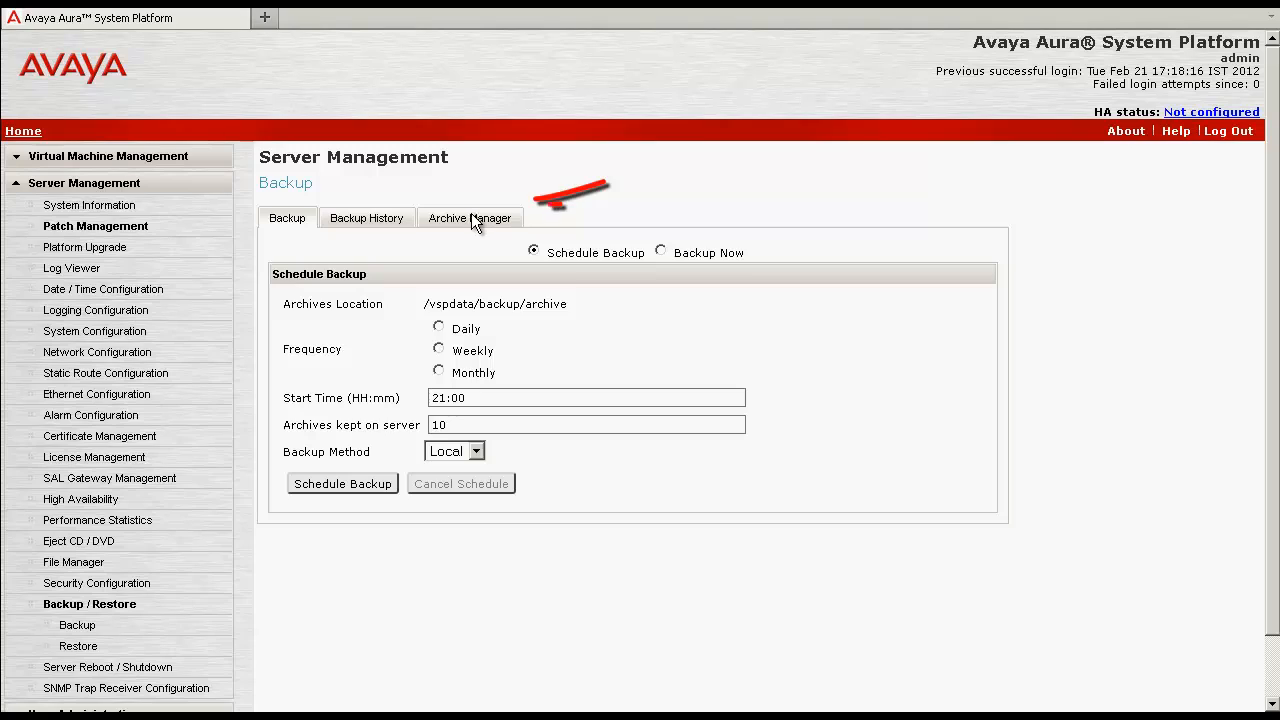
click(470, 218)
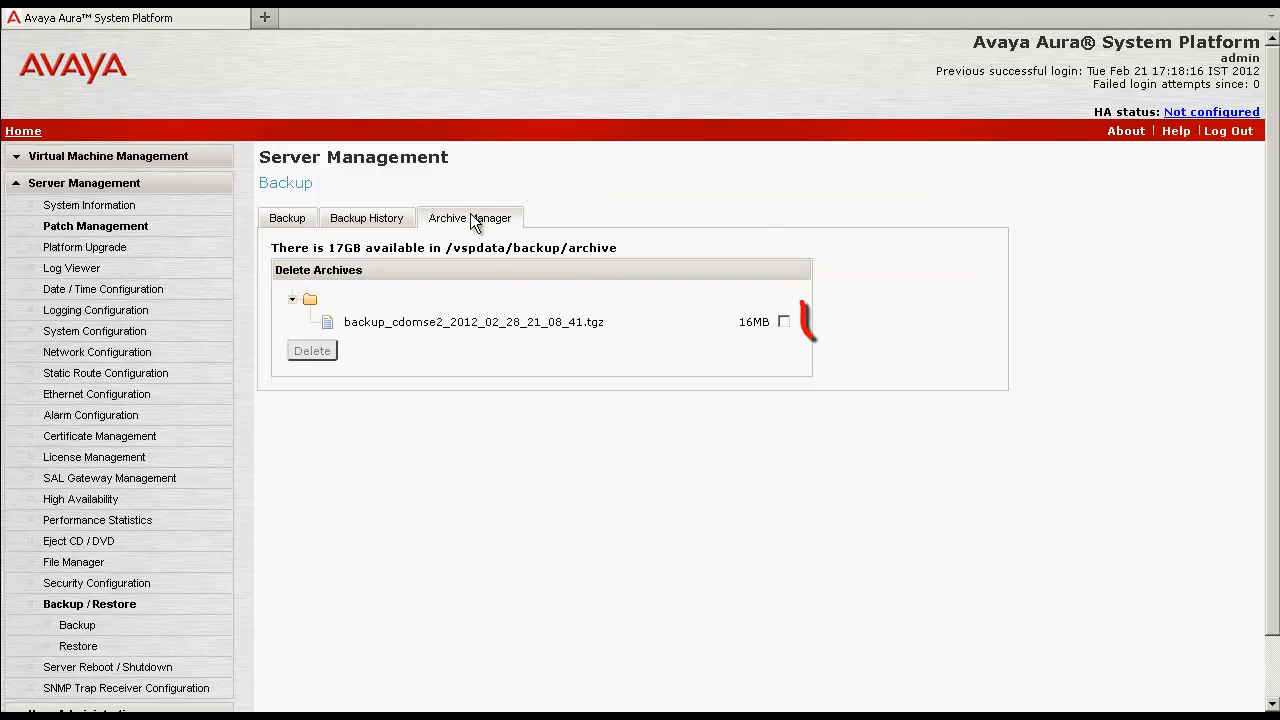